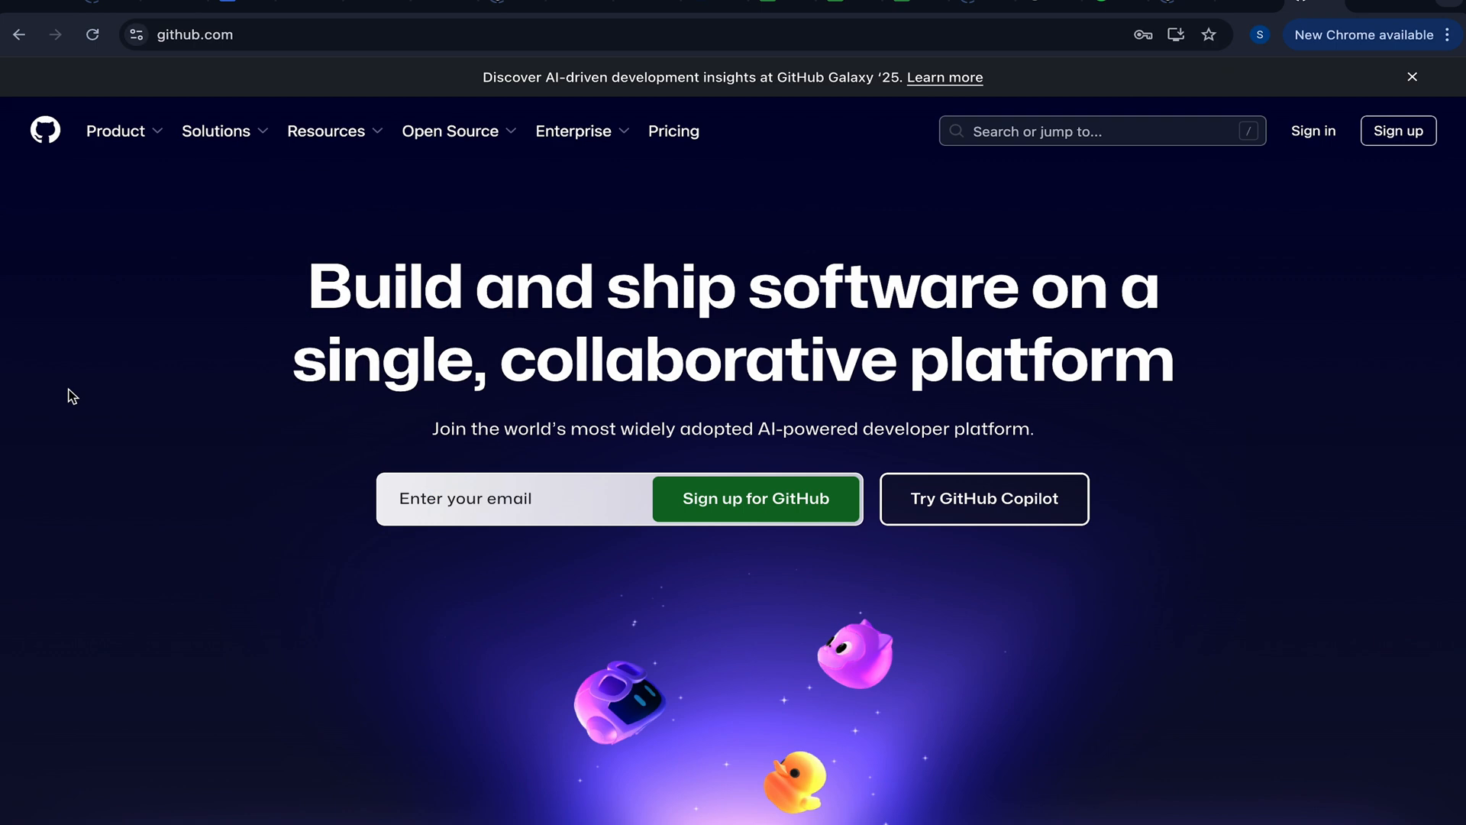
Bring up the right-click context menu on an empty area of the GitHub homepage.
right_click(271, 374)
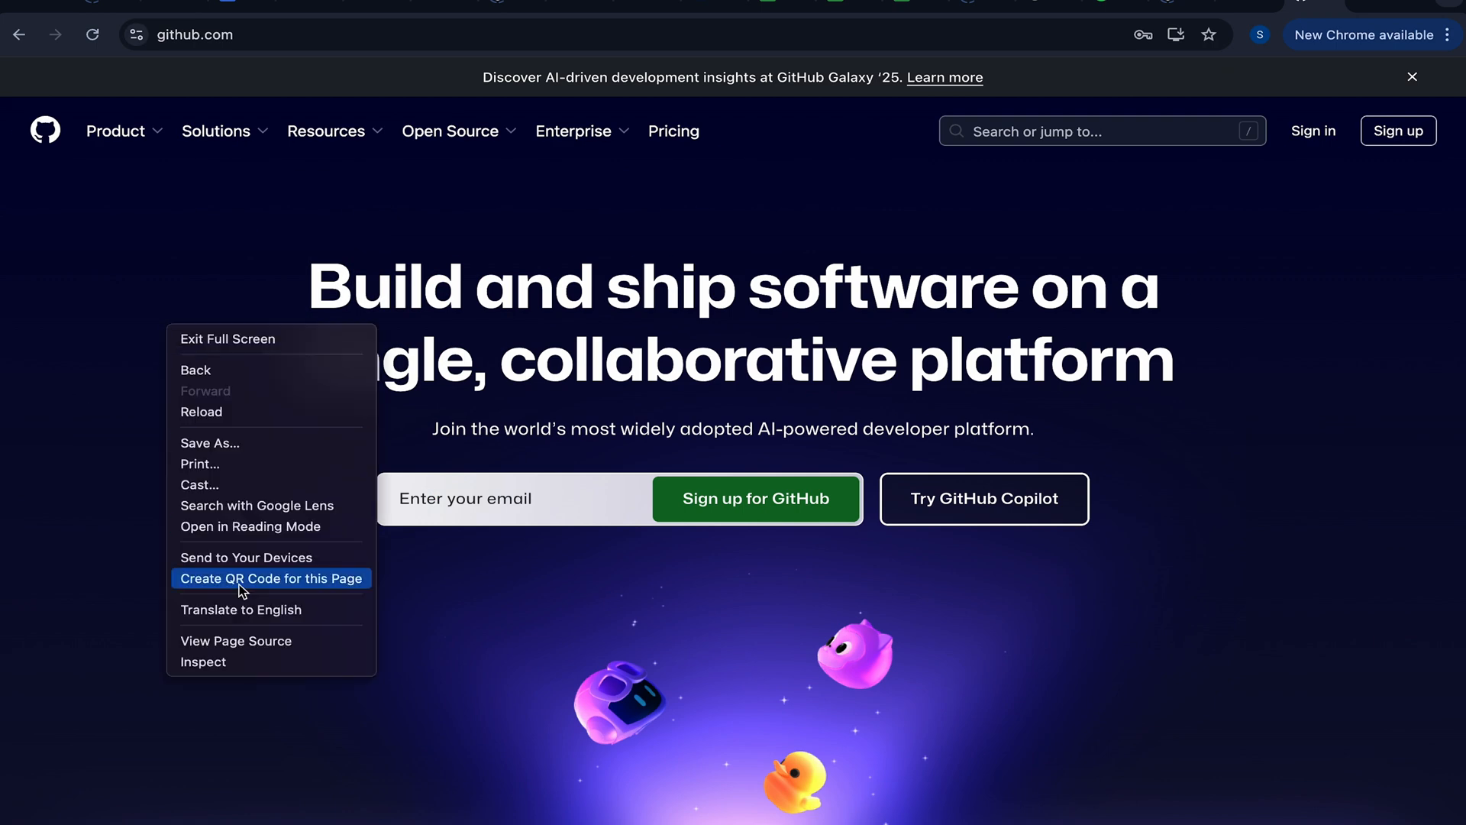
mouse_move(238, 661)
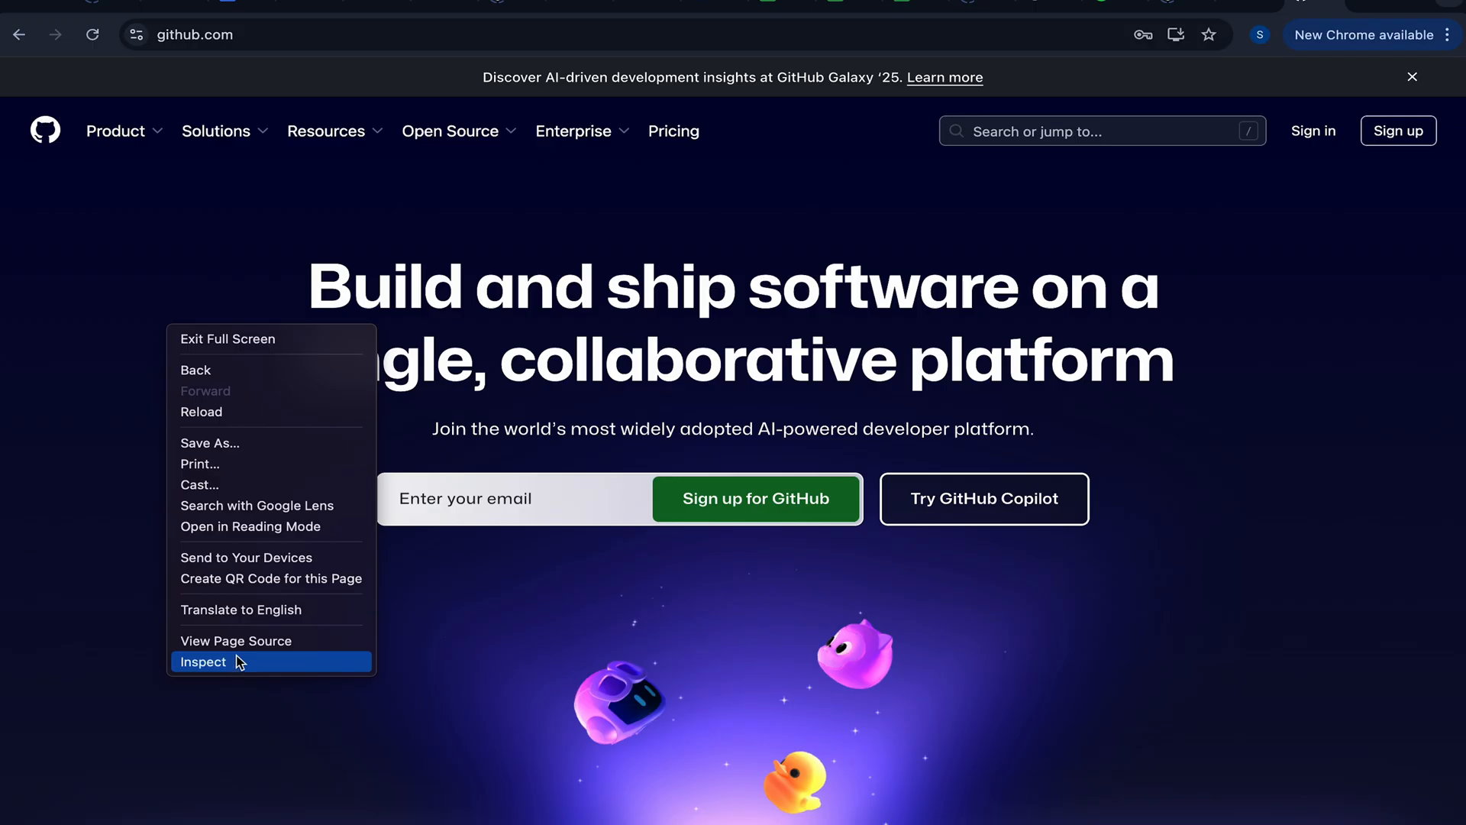
mouse_move(235, 639)
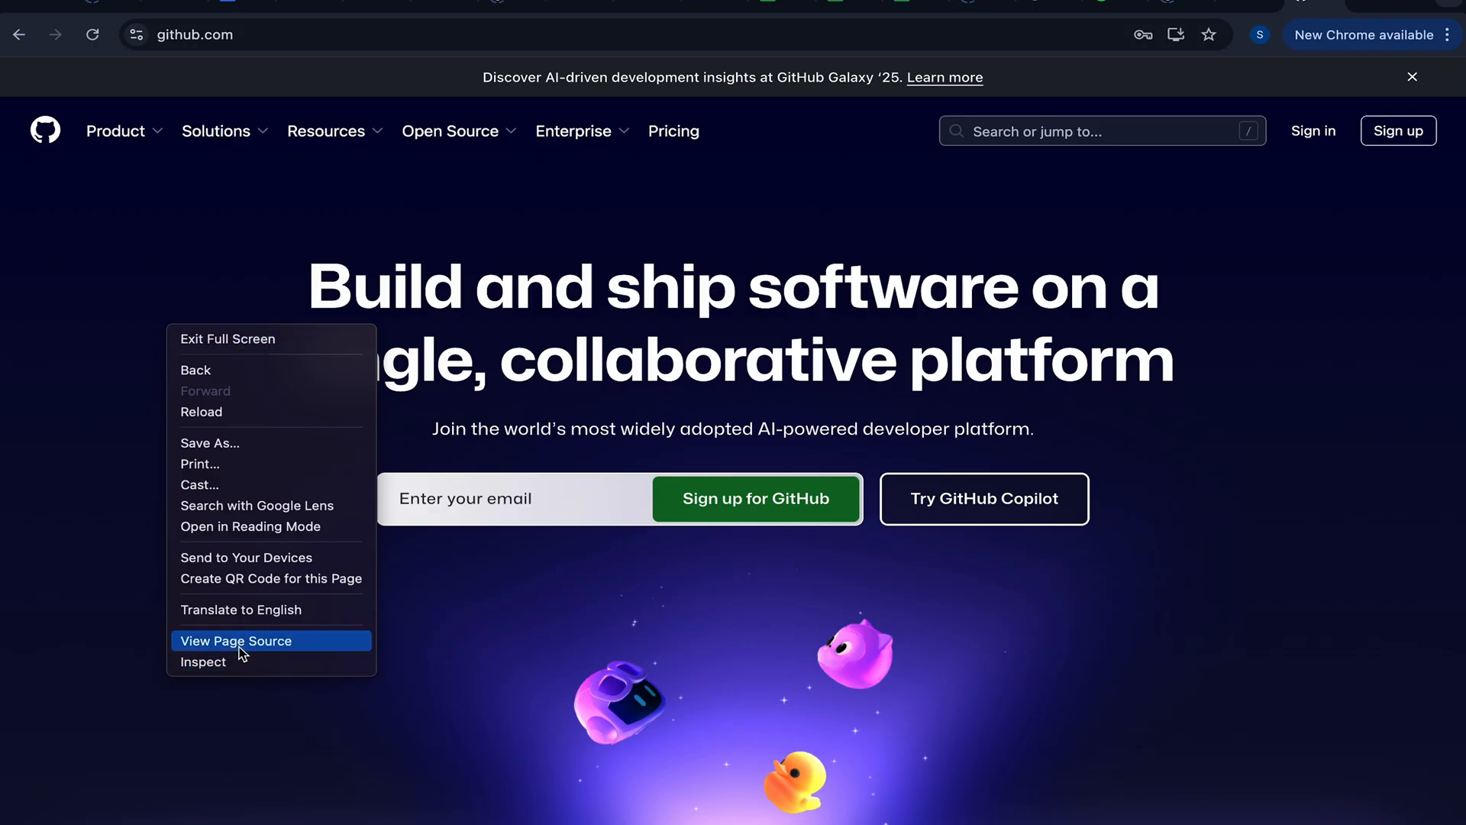
mouse_move(235, 661)
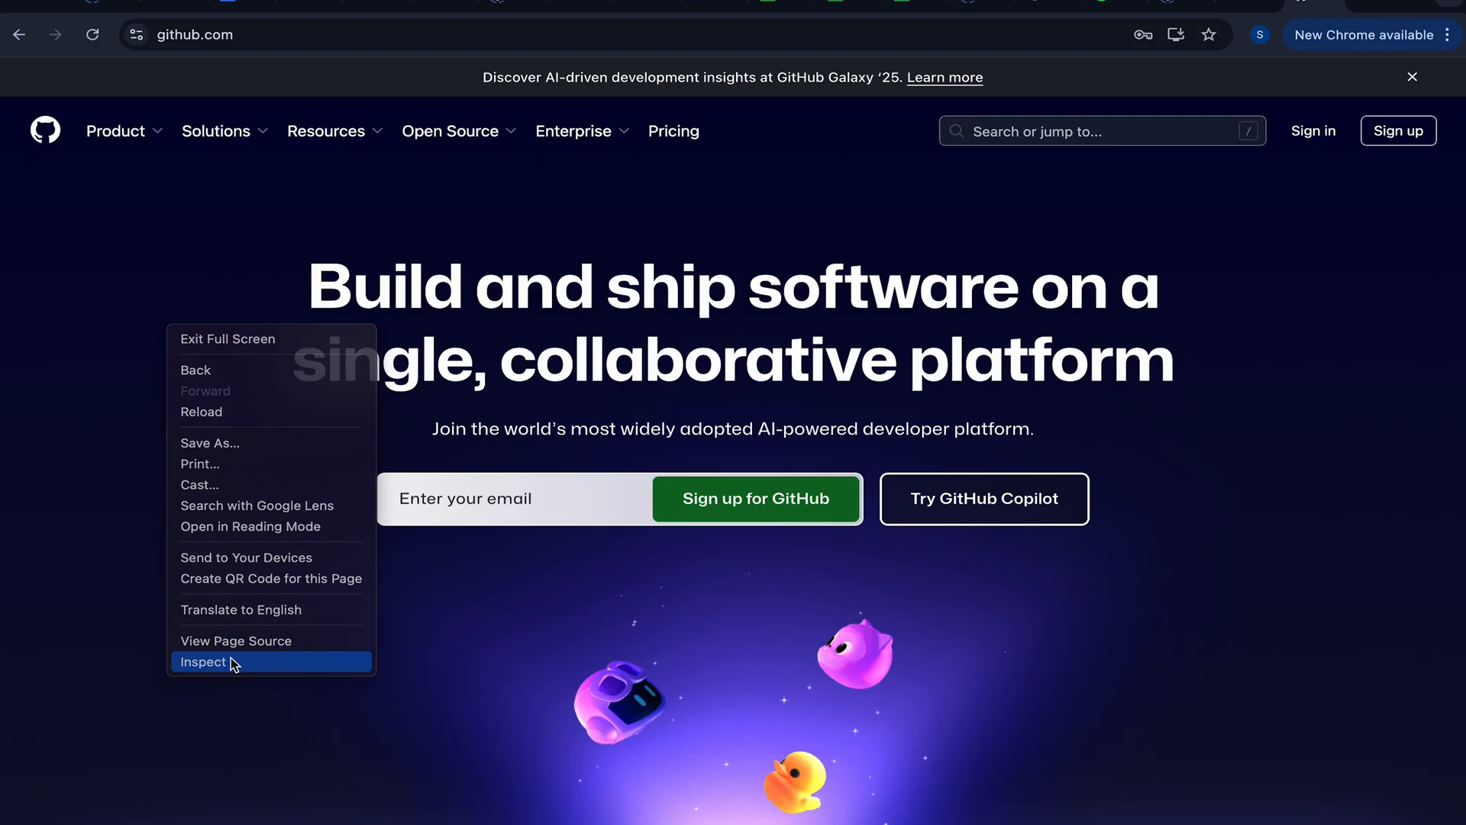
Inspect the page, then enable the AI assistance toggle under DevTools Settings > AI innovations.
click(203, 661)
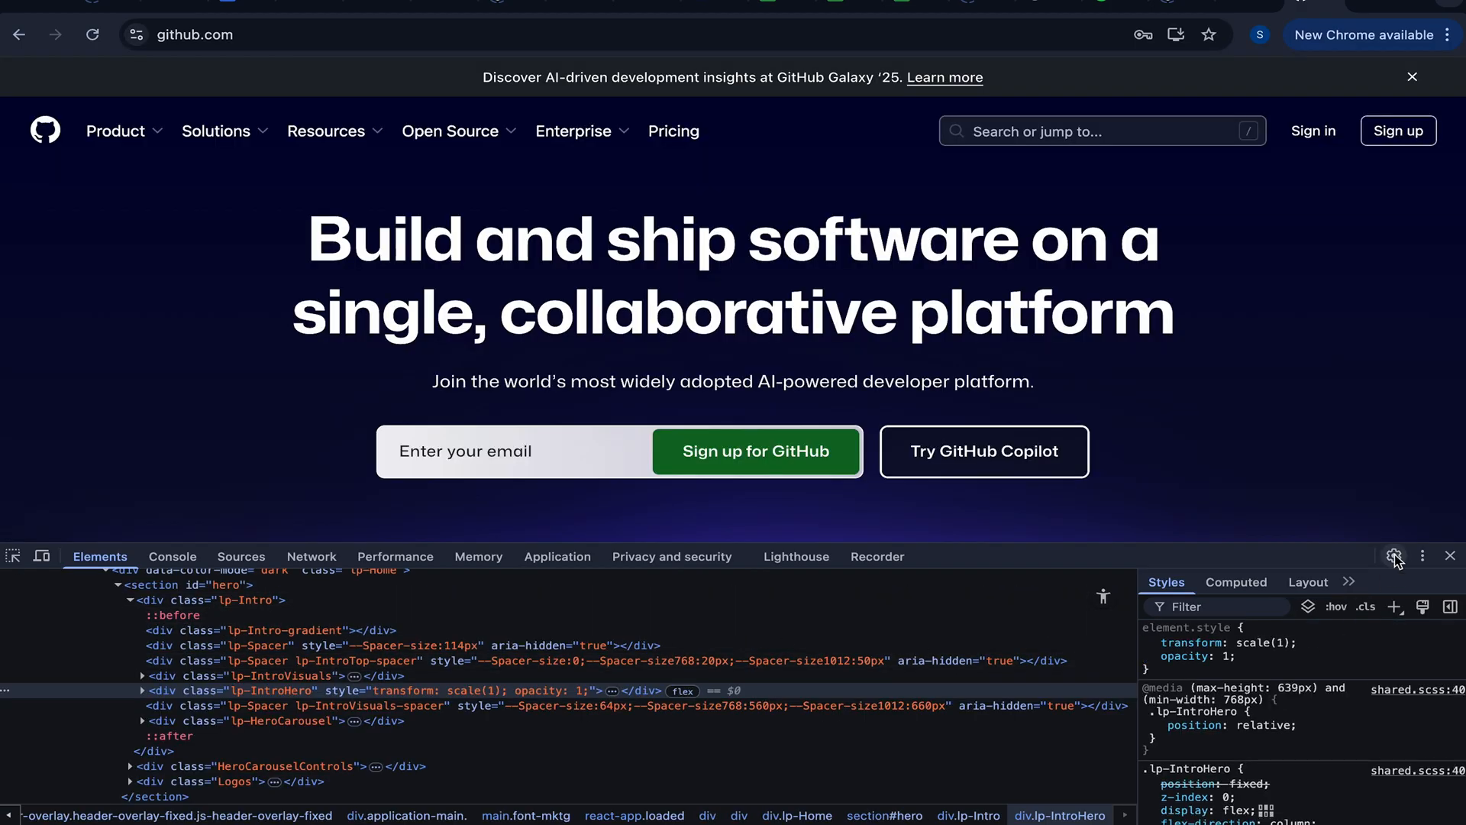
click(1392, 556)
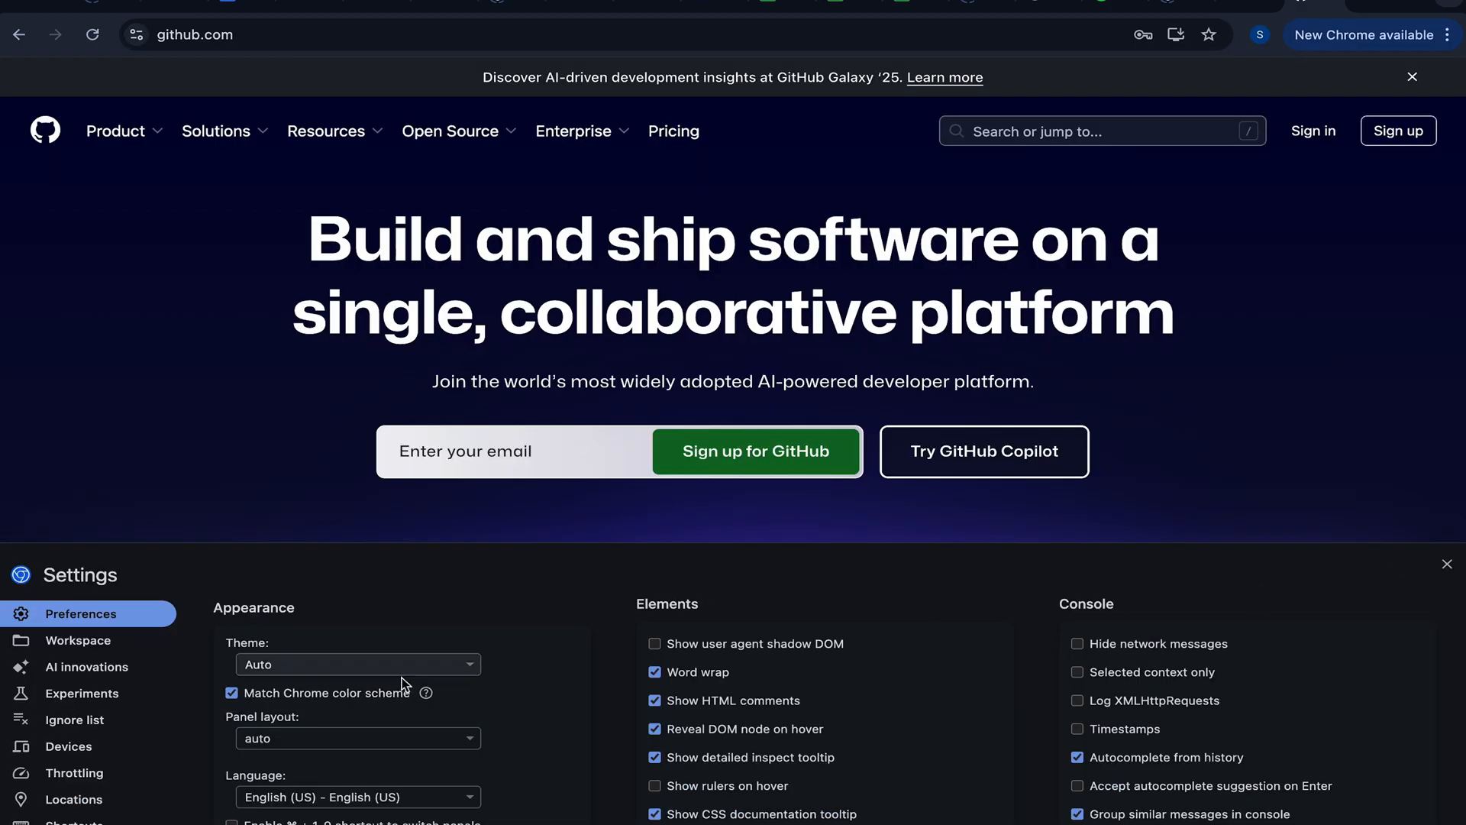
mouse_move(88, 666)
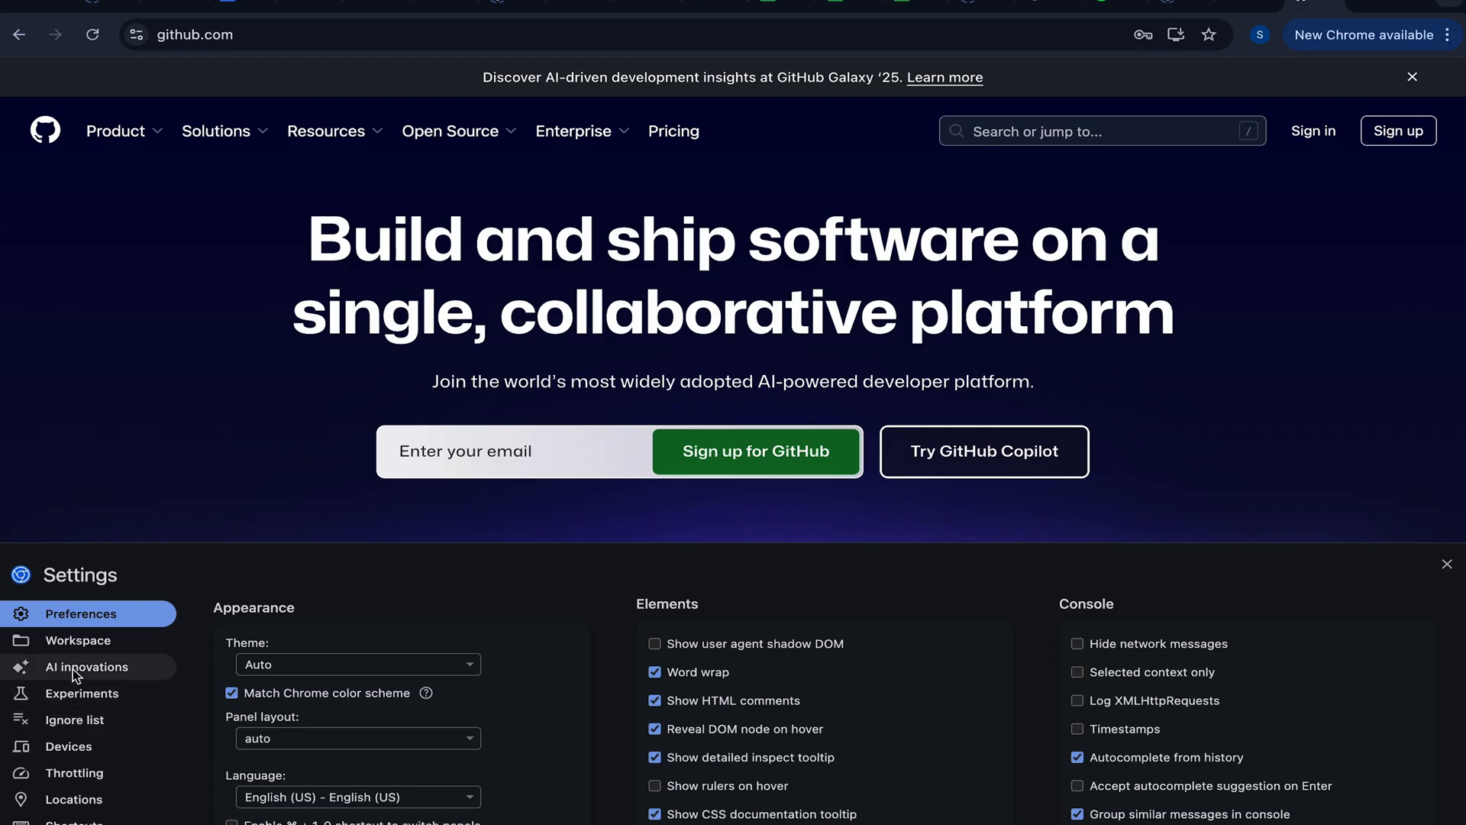
click(88, 667)
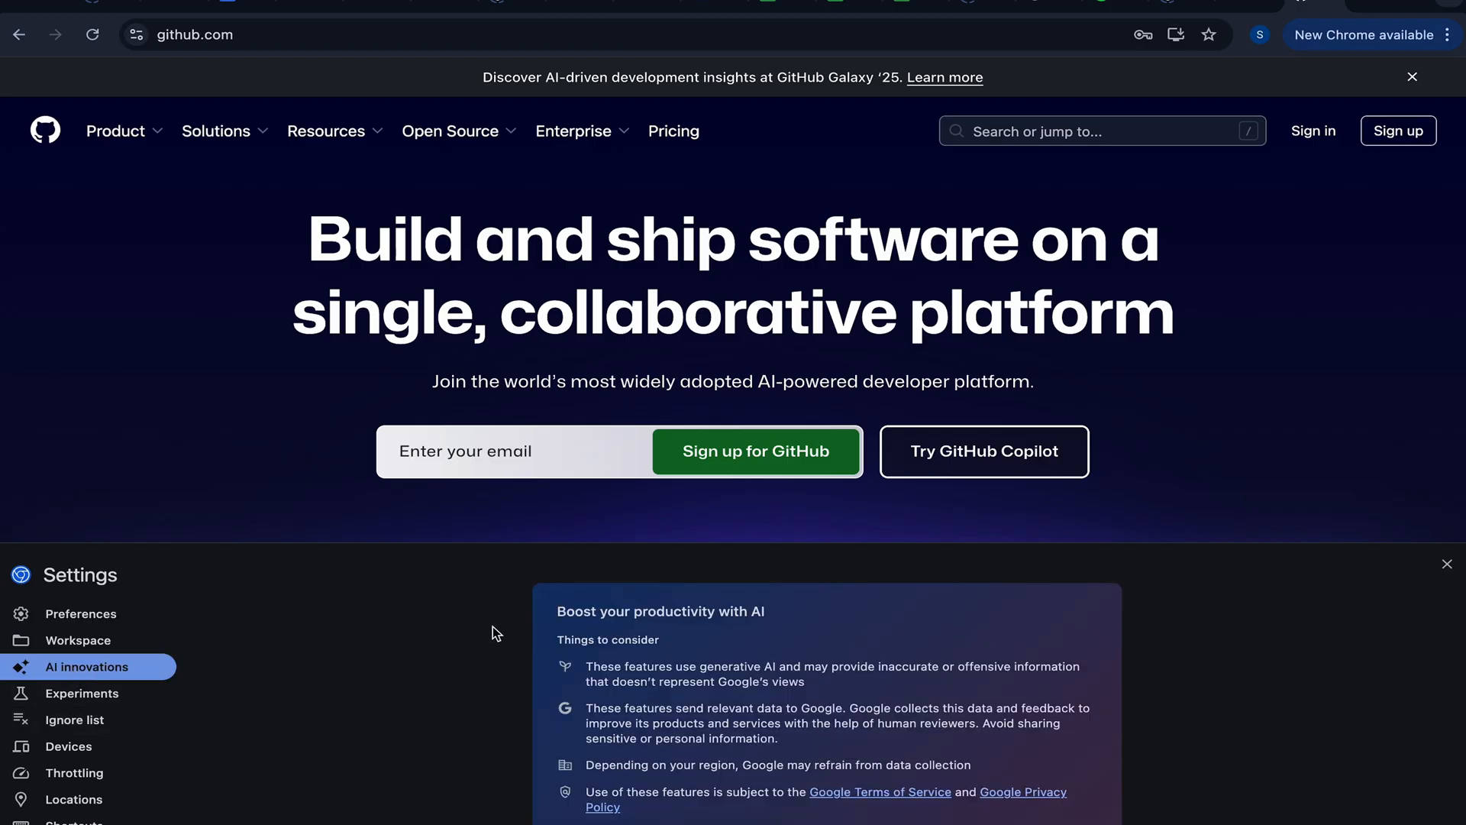
scroll(down, 3)
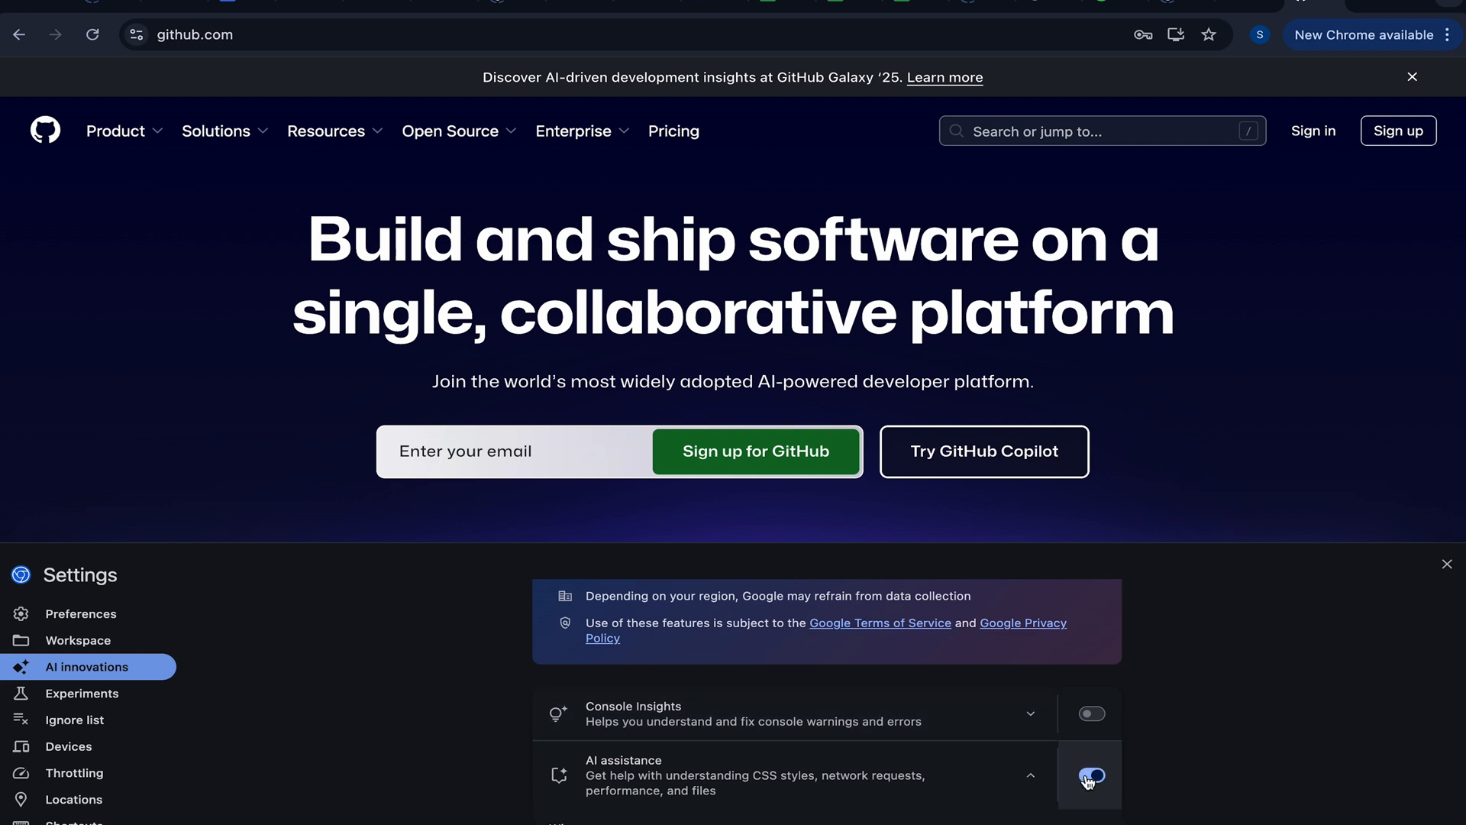
click(1091, 774)
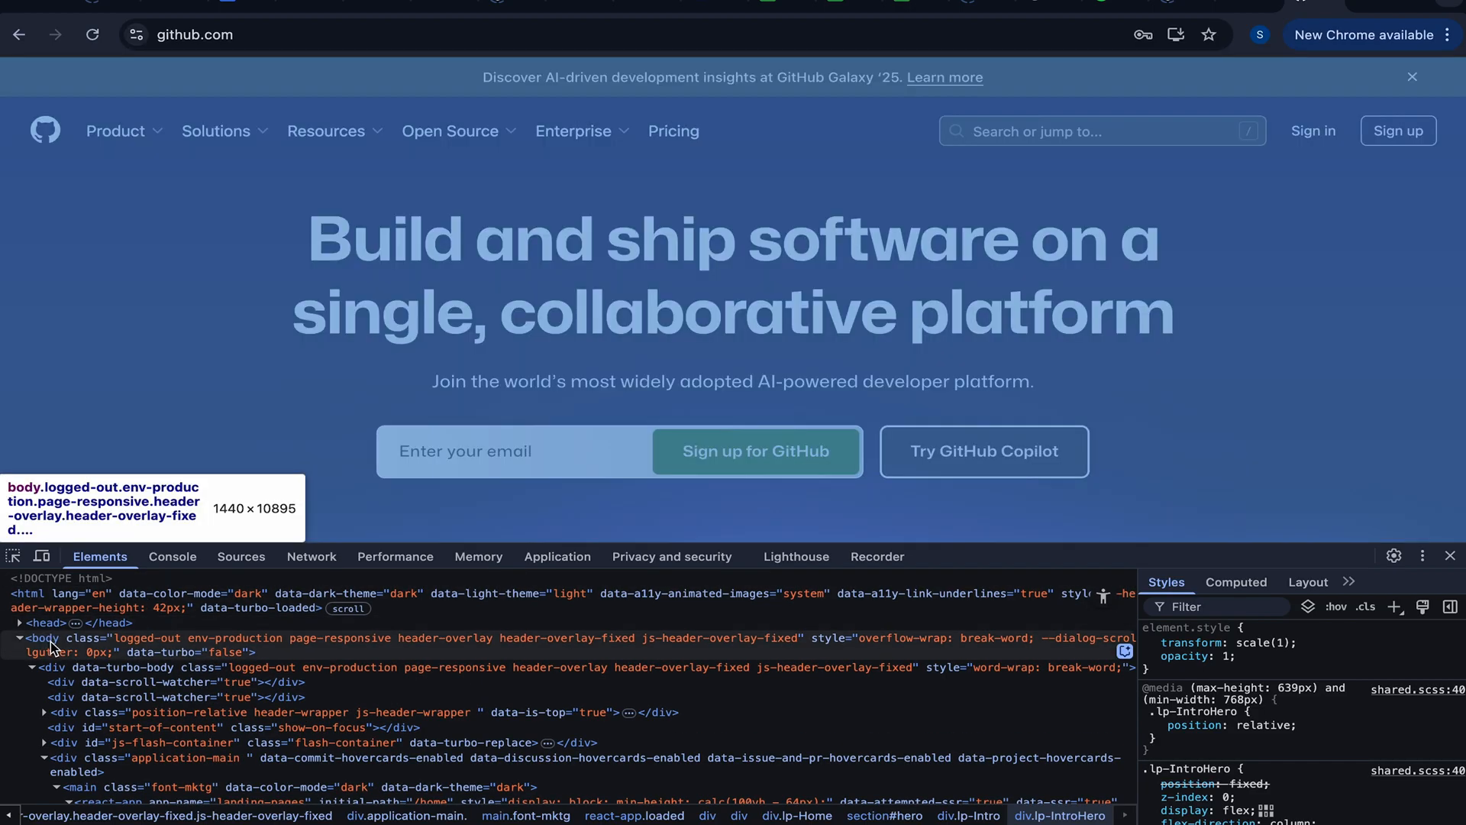
Go to GitHub Sign in and choose Ask AI on the login page's body element.
right_click(42, 639)
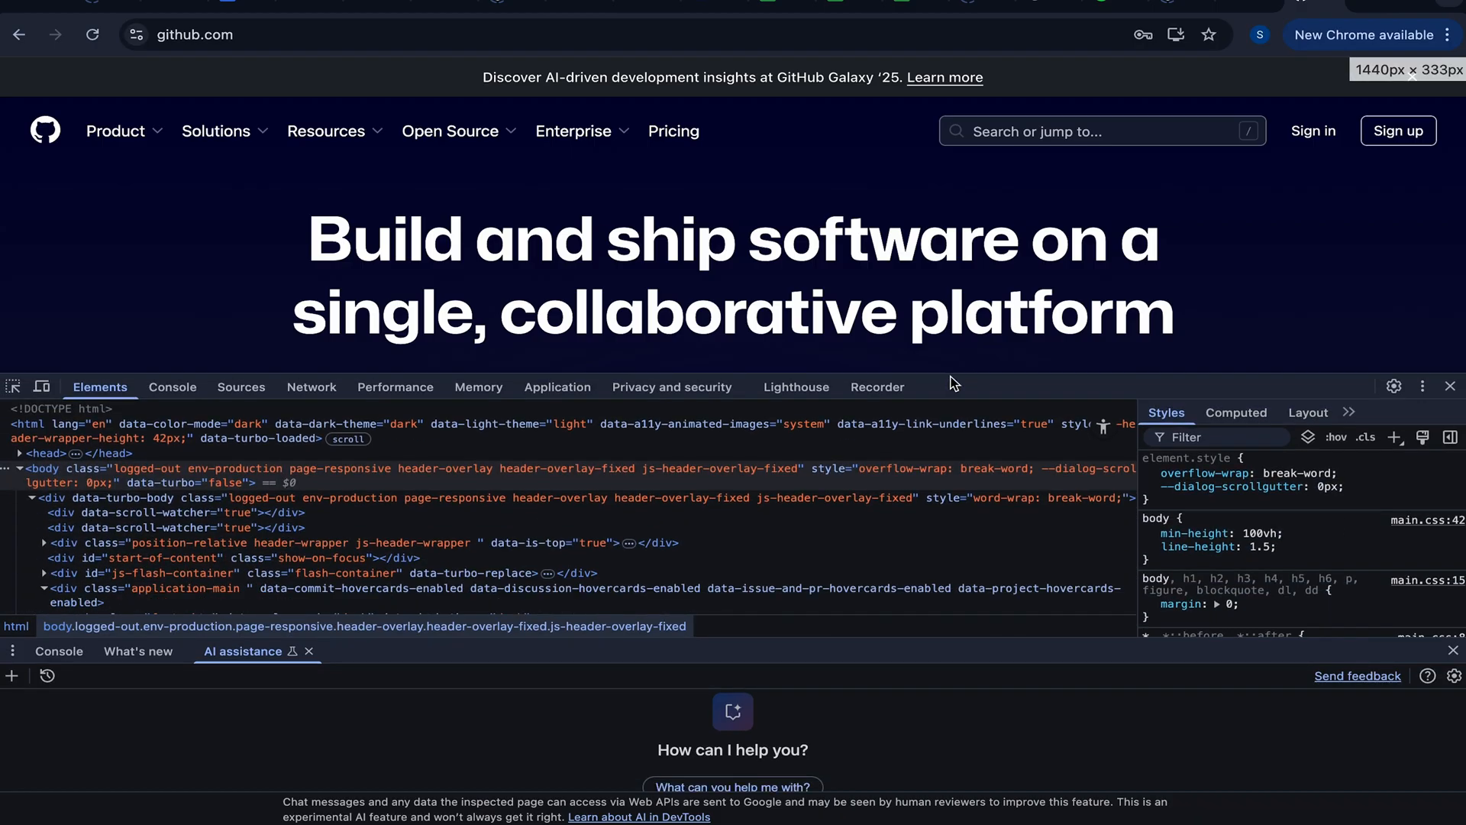
click(1312, 131)
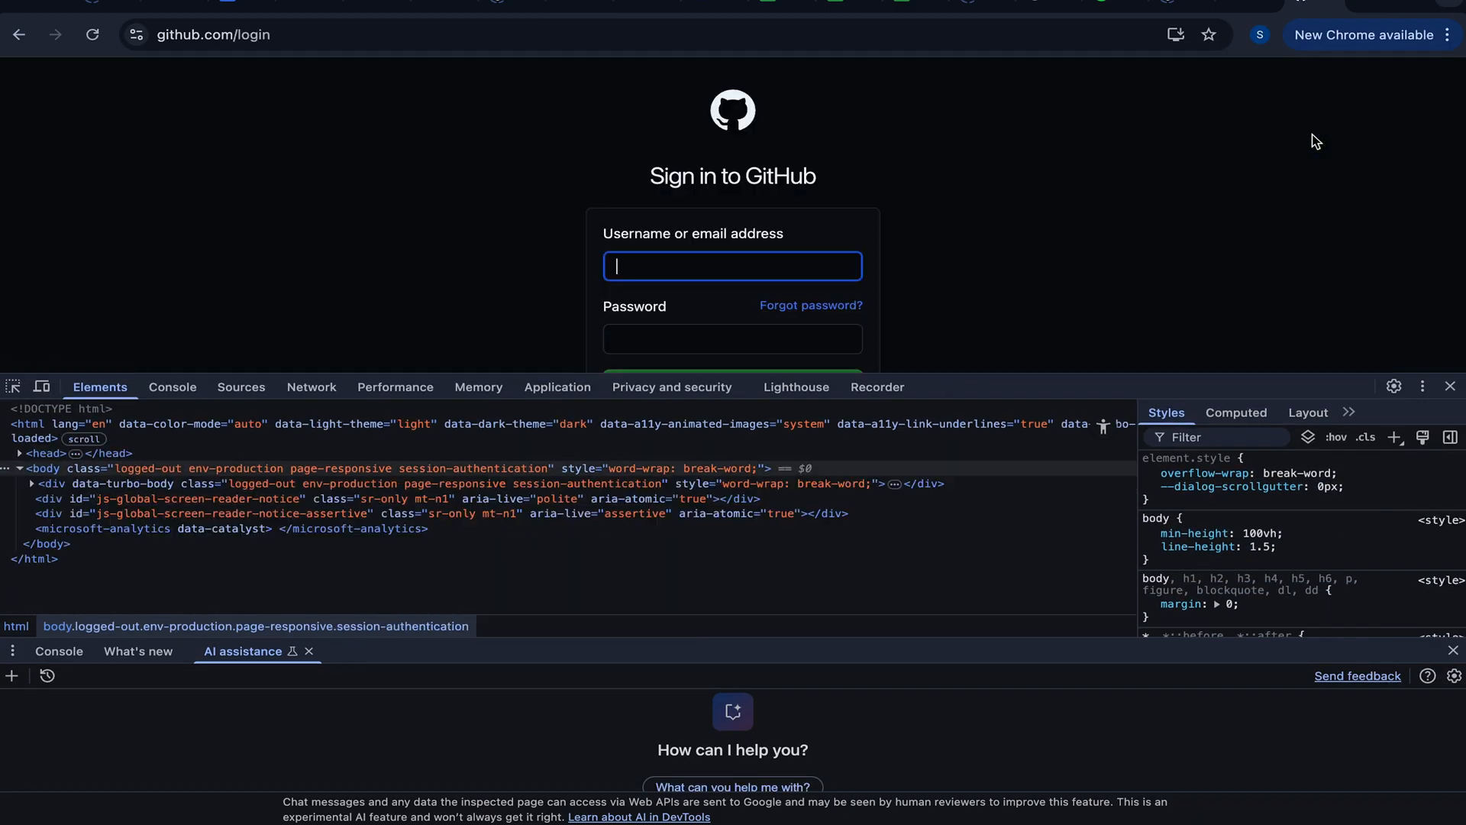
scroll(down, 3)
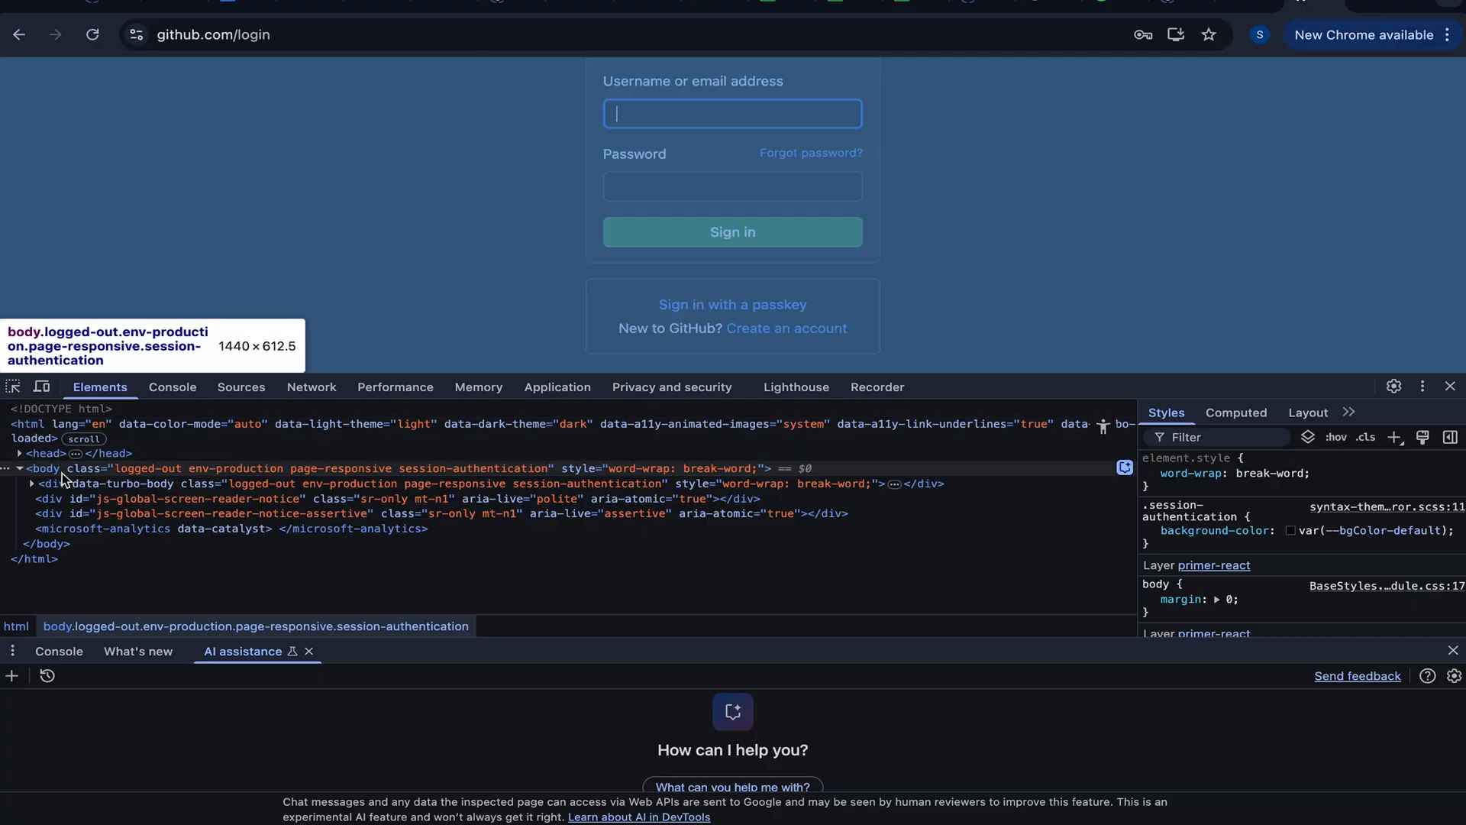
right_click(43, 484)
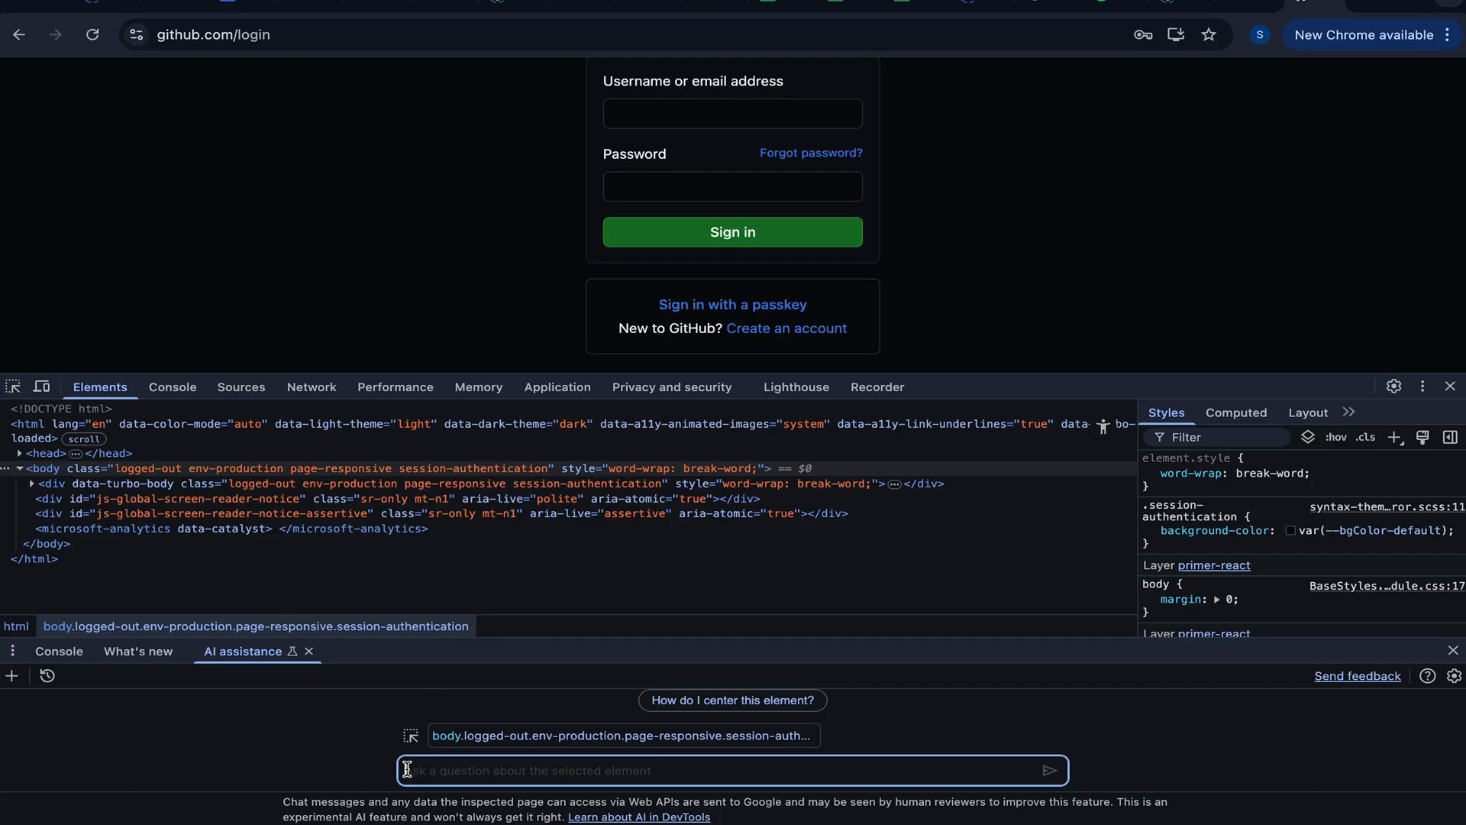
Ask the AI: 'What are edge cases or unusual behaviors I should test on this login page?'.
text(What are edge cases or unusual behaviors I should test on this login page?)
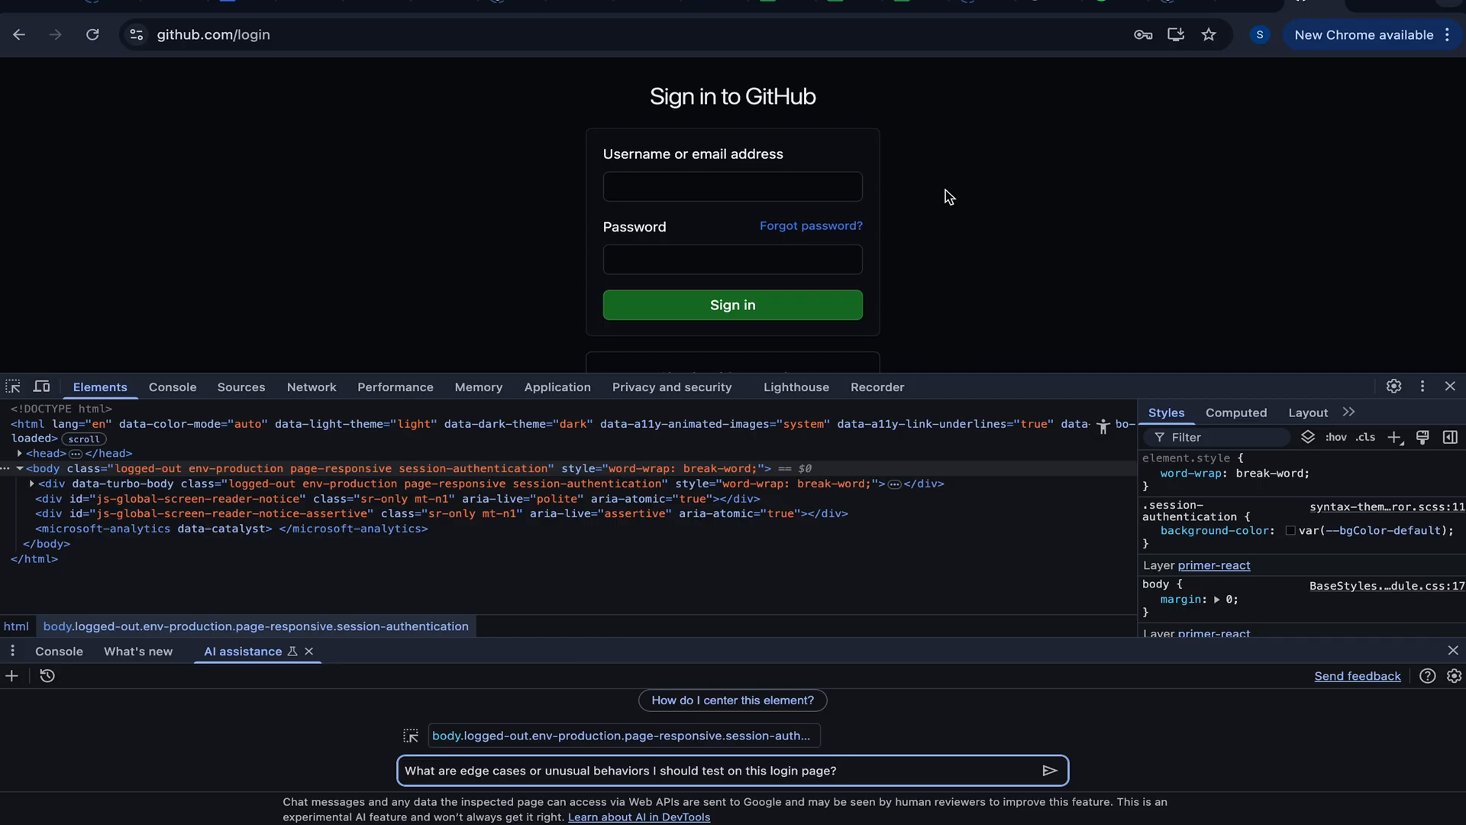
mouse_move(890, 769)
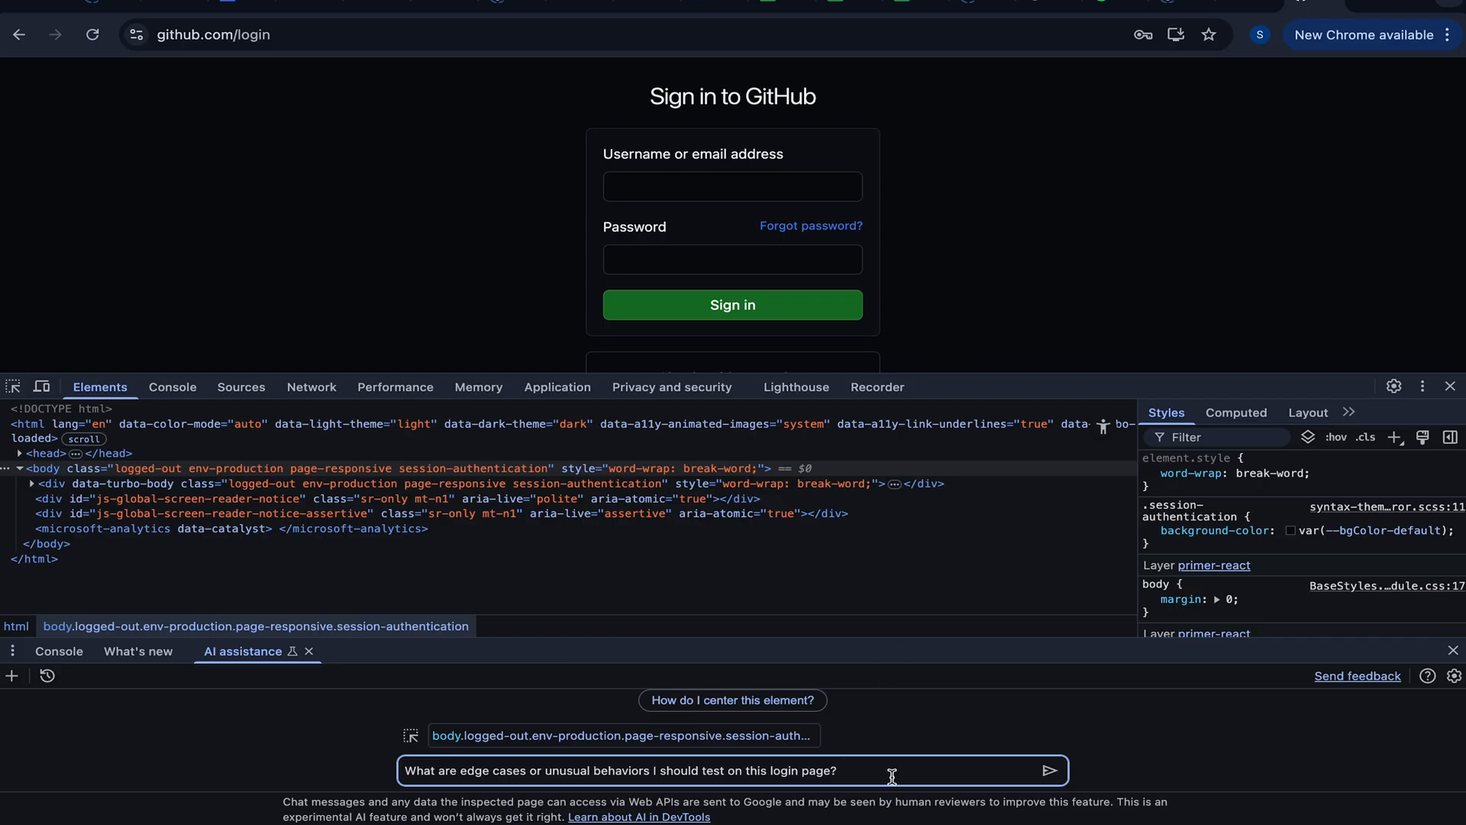
click(1049, 770)
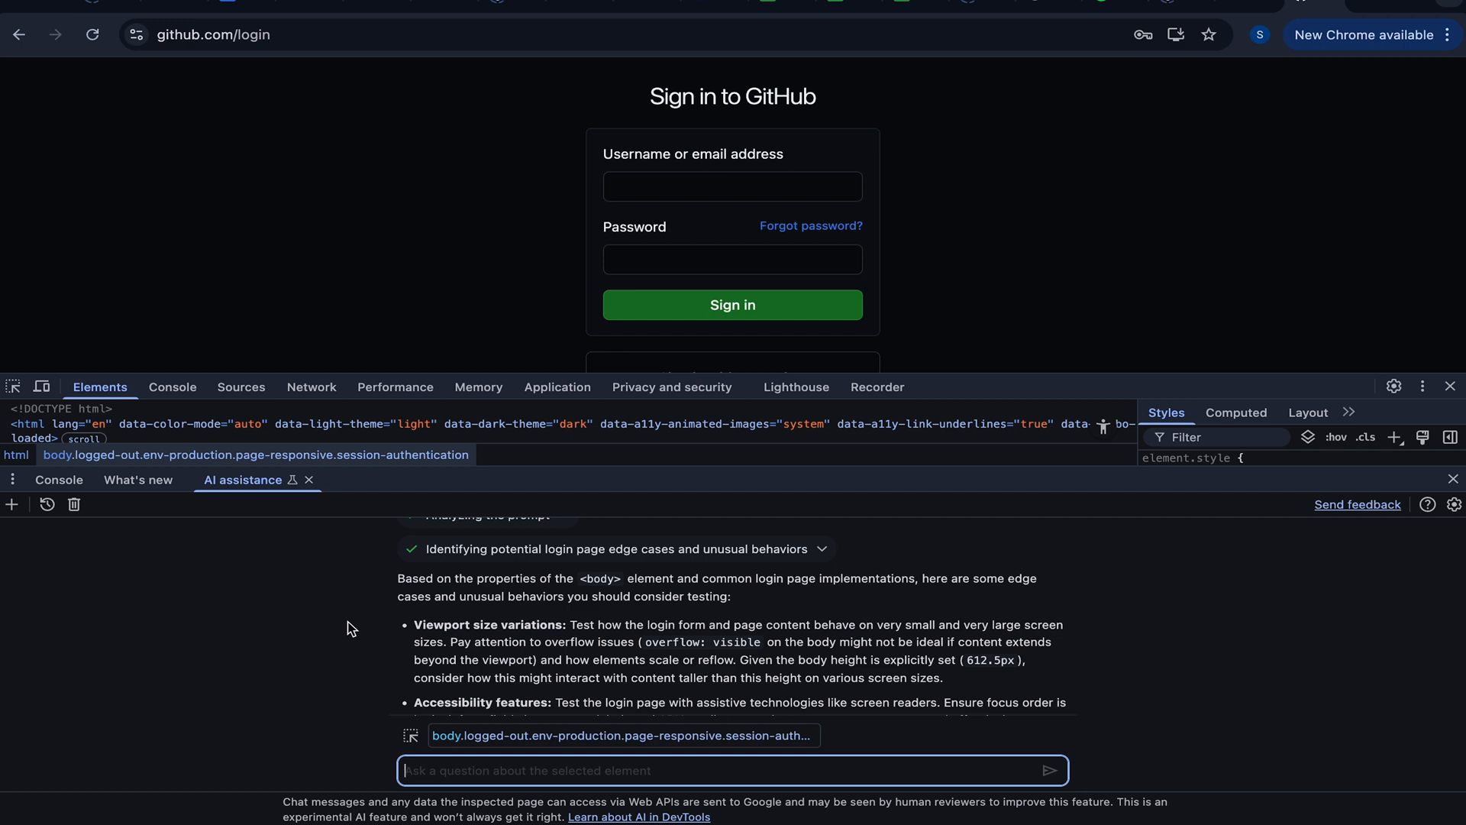
scroll(down, 3)
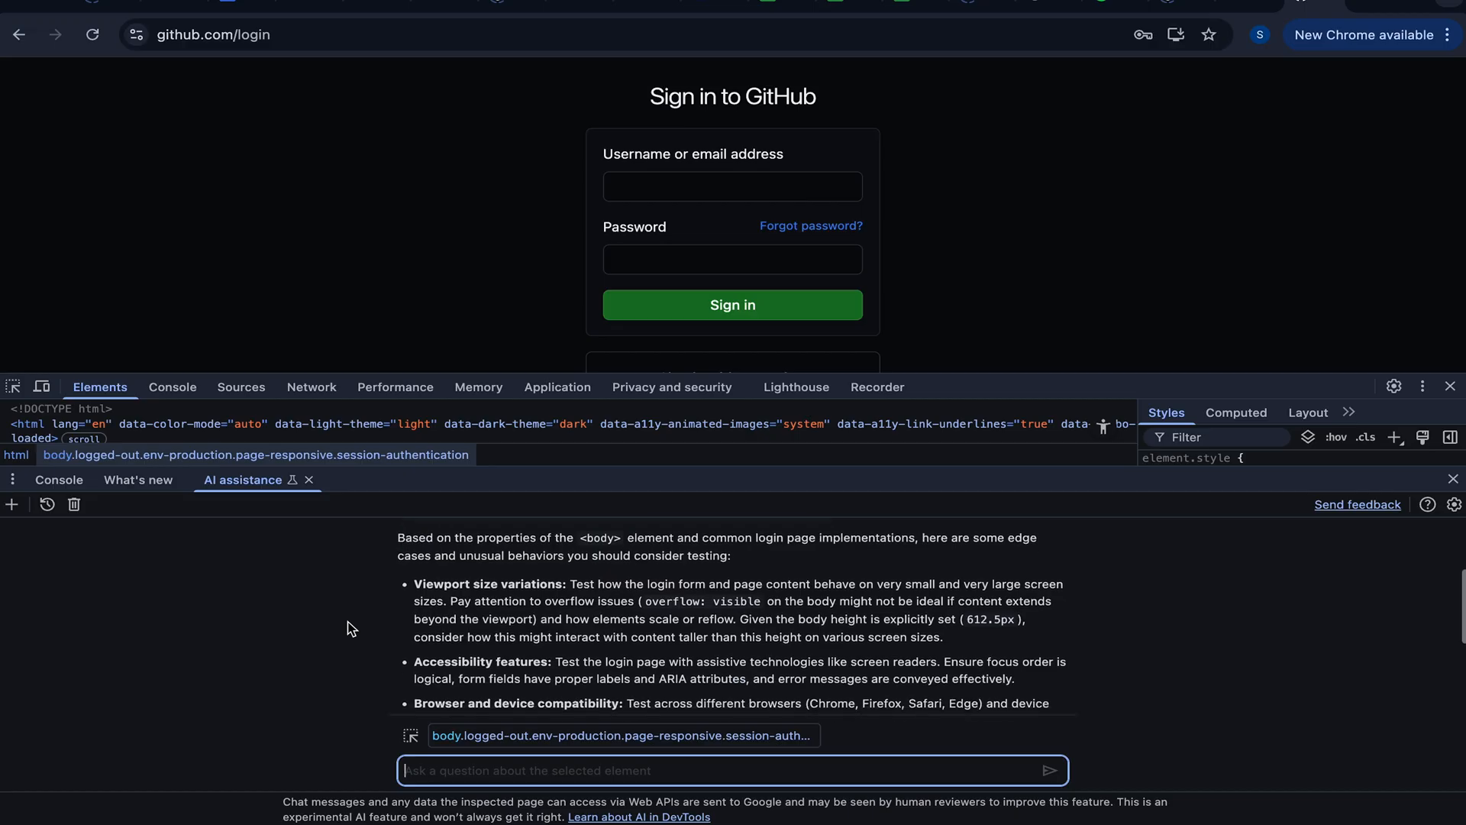
scroll(down, 3)
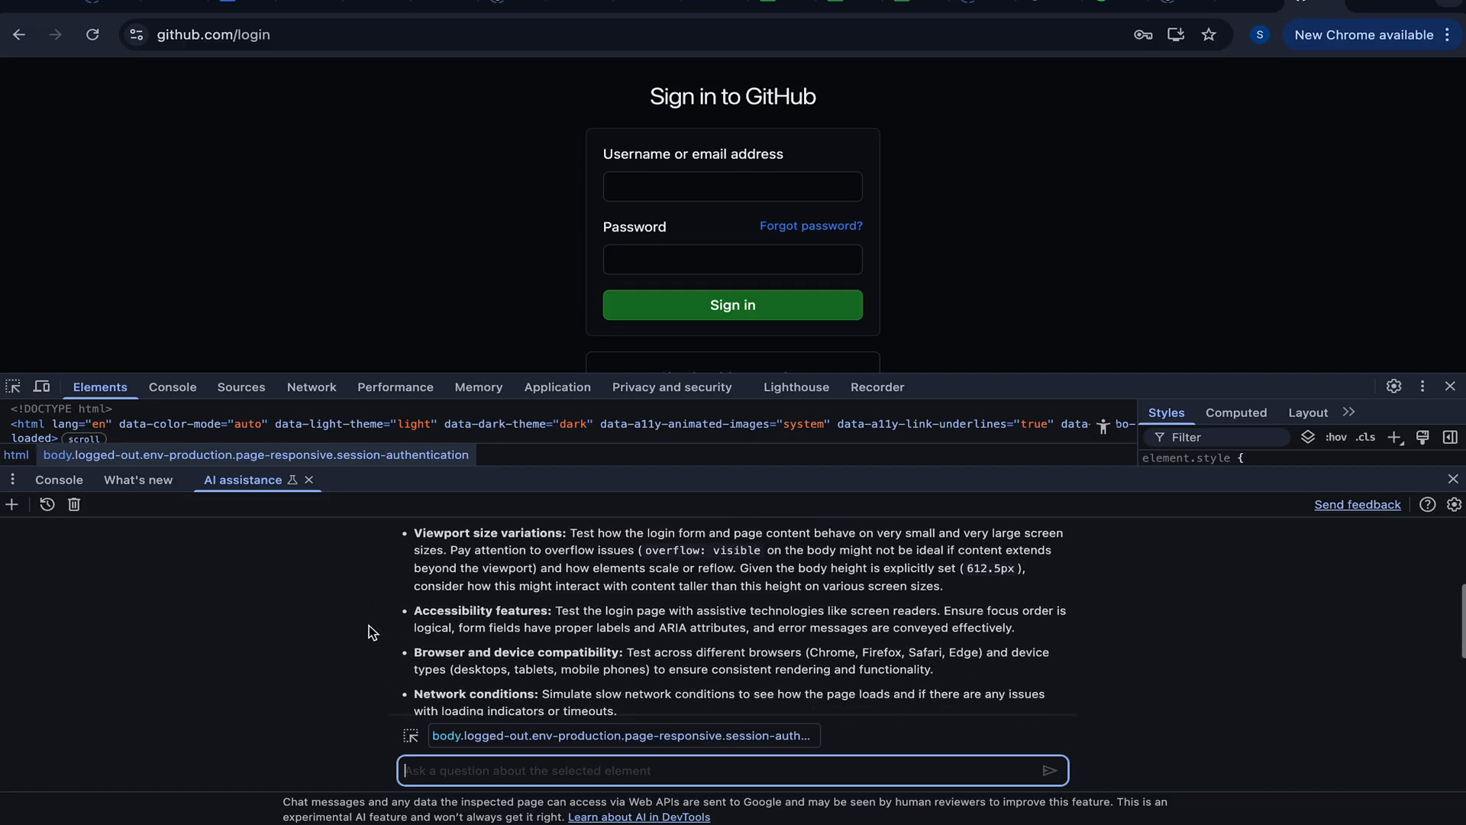
scroll(down, 3)
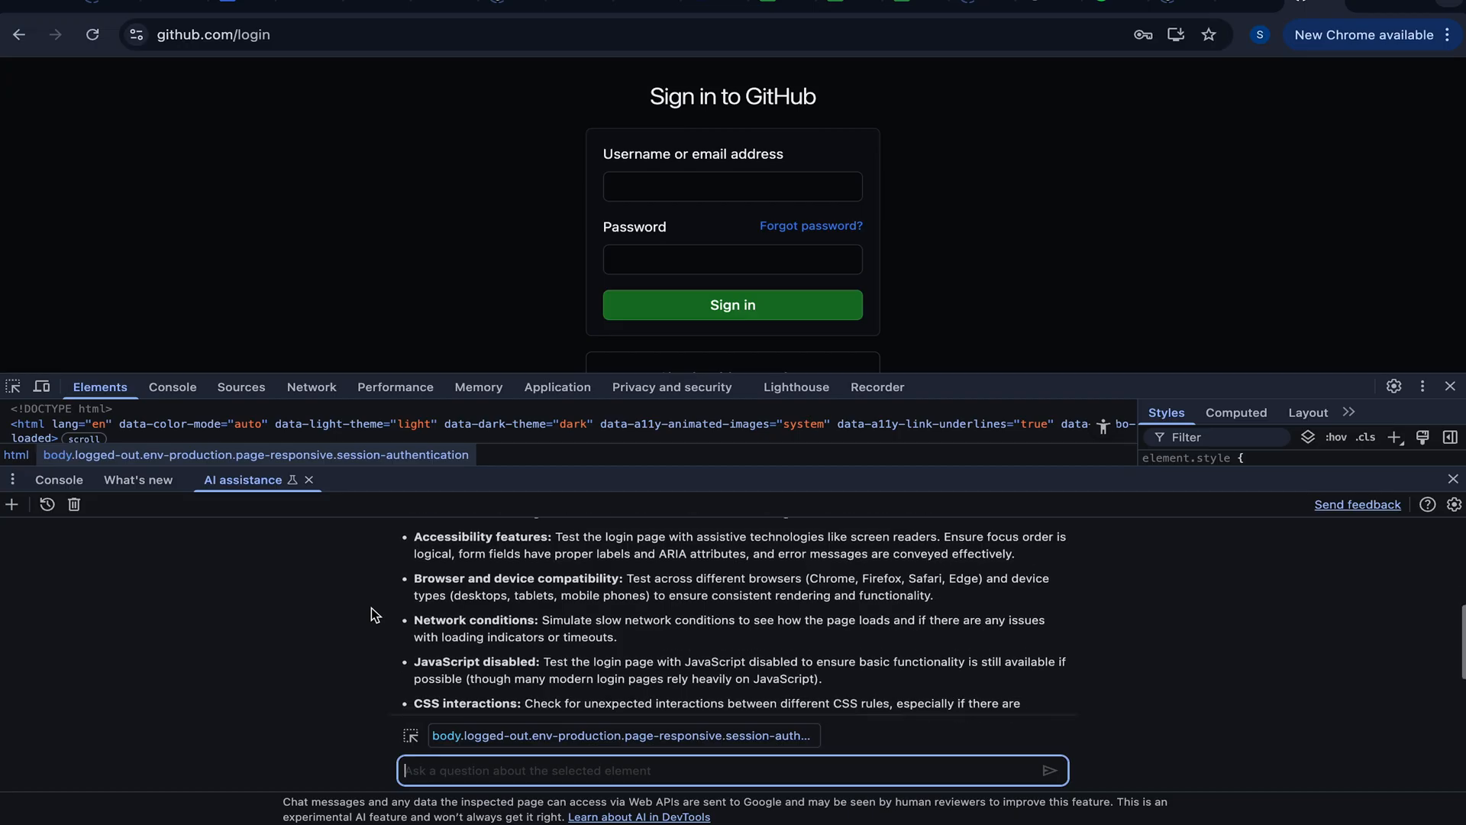
scroll(down, 3)
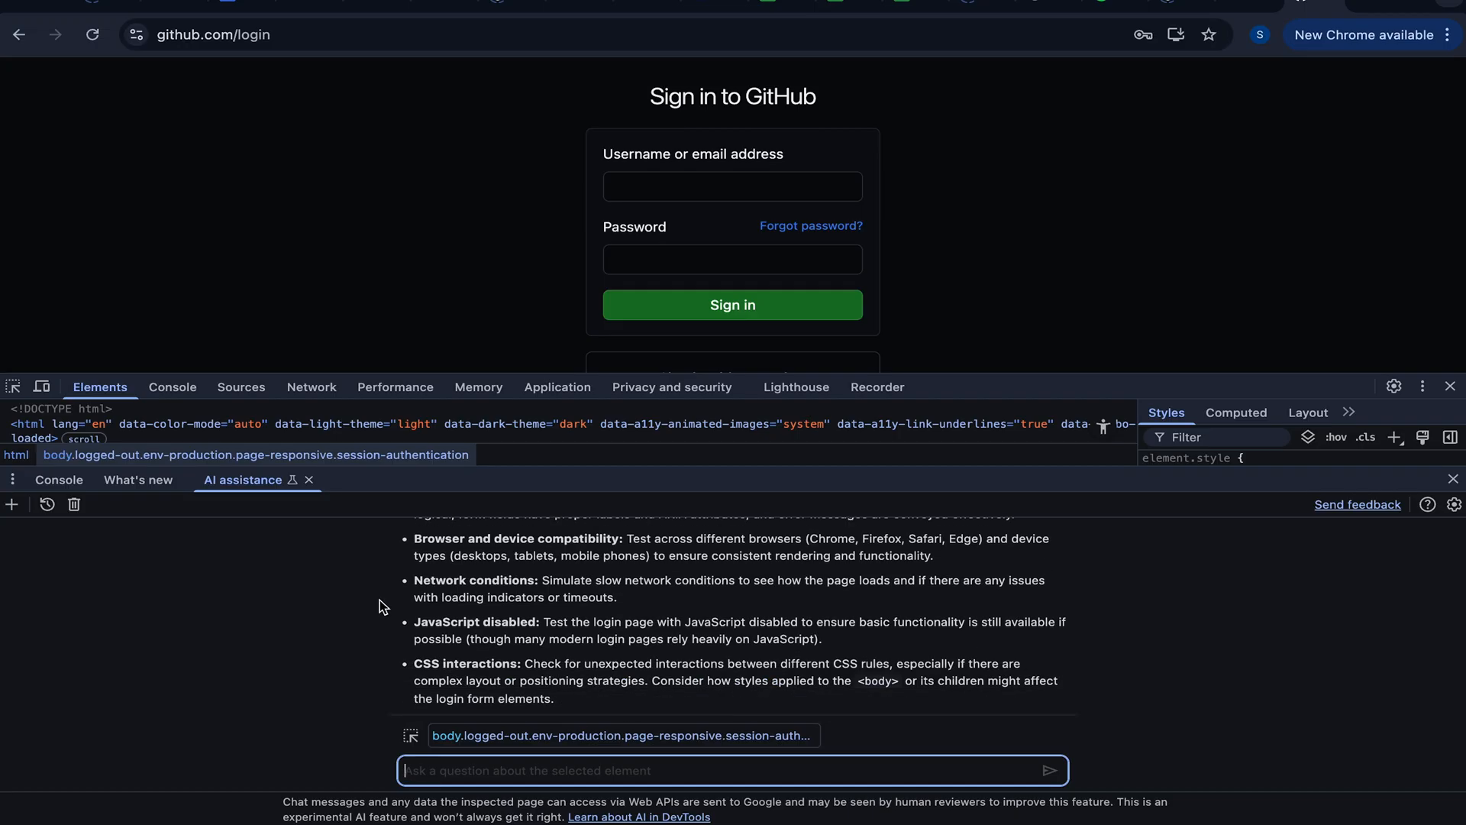
scroll(down, 3)
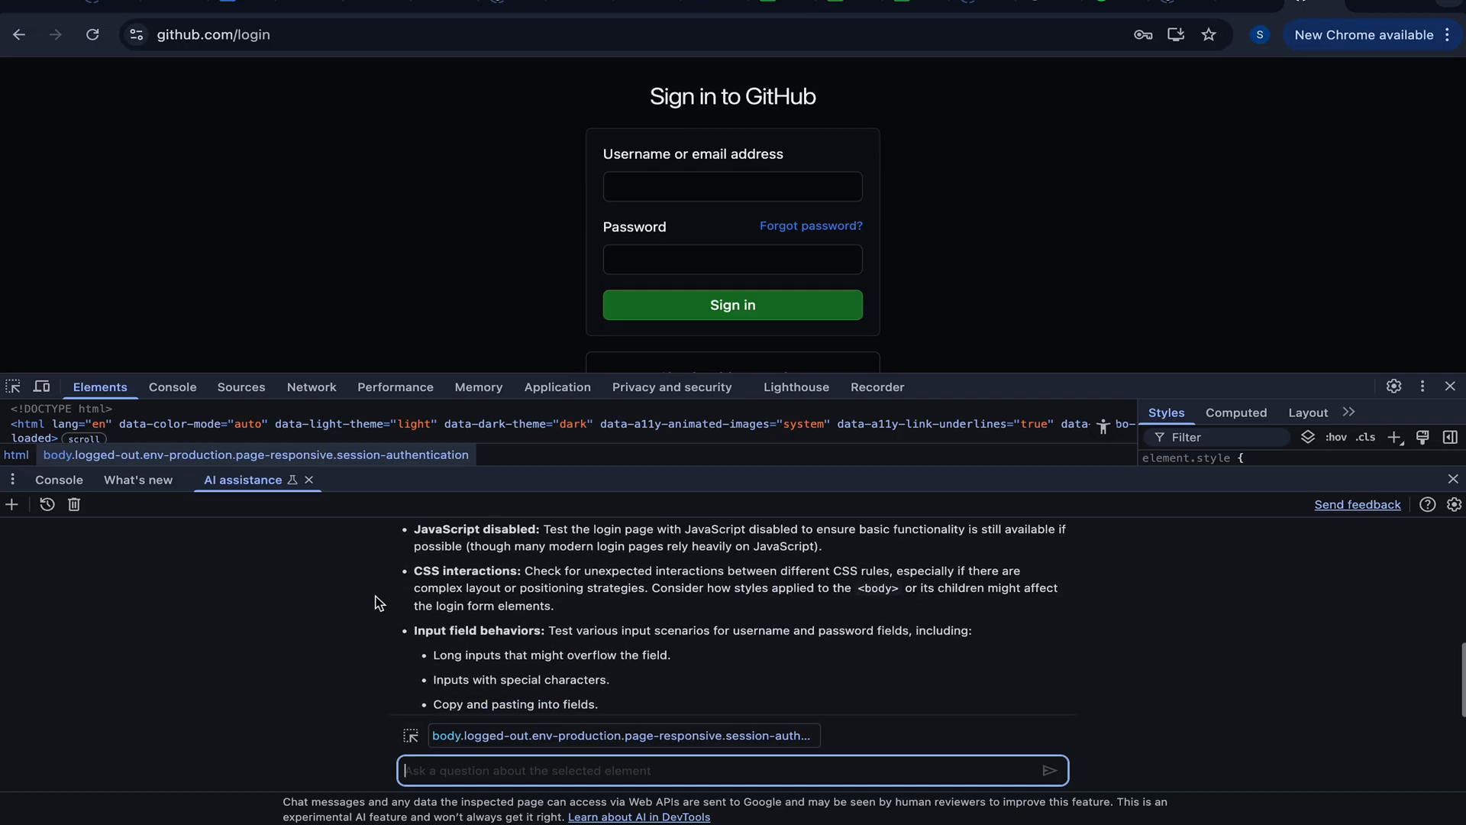
scroll(down, 3)
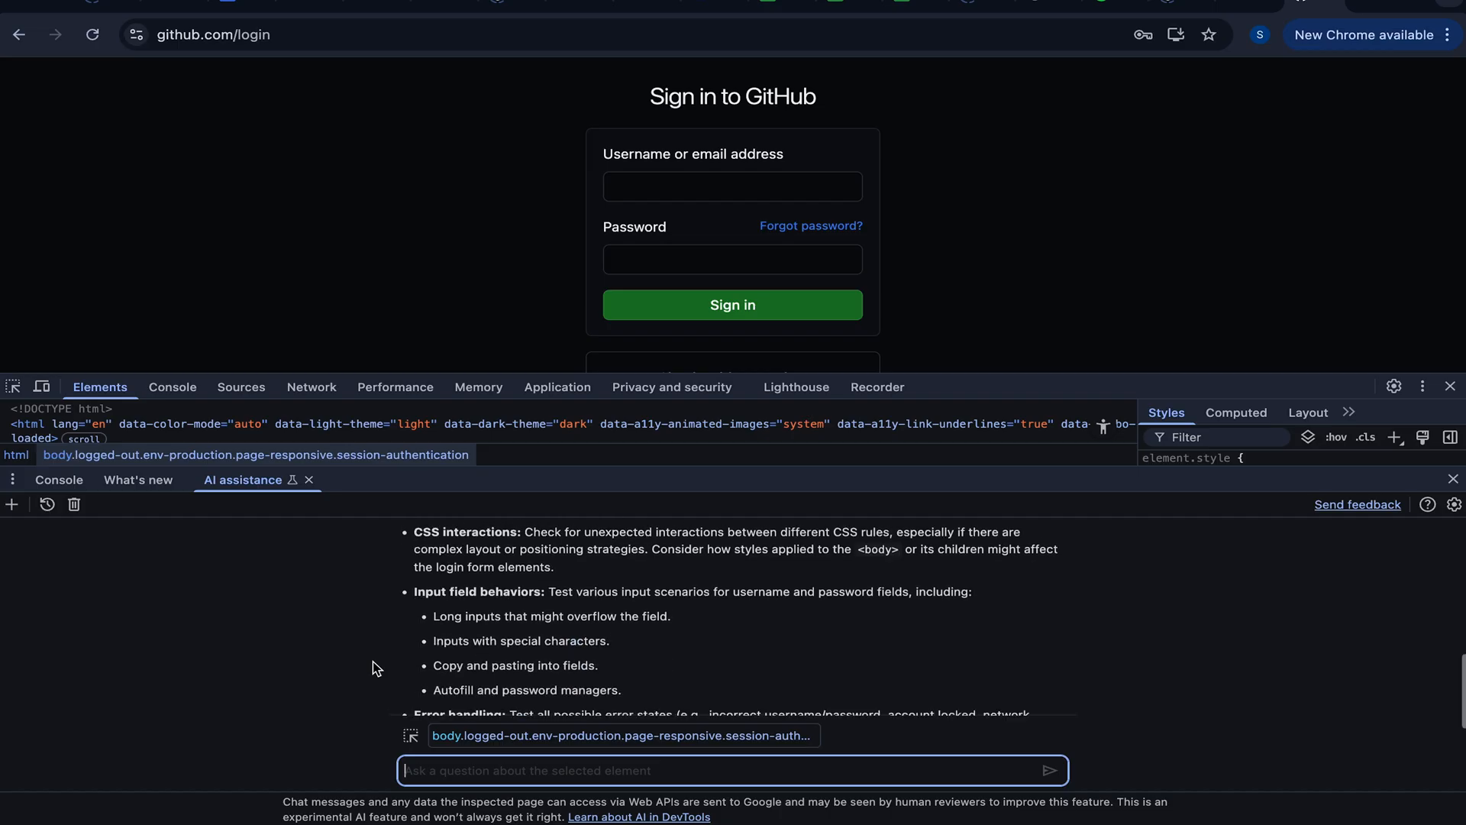
mouse_move(635, 690)
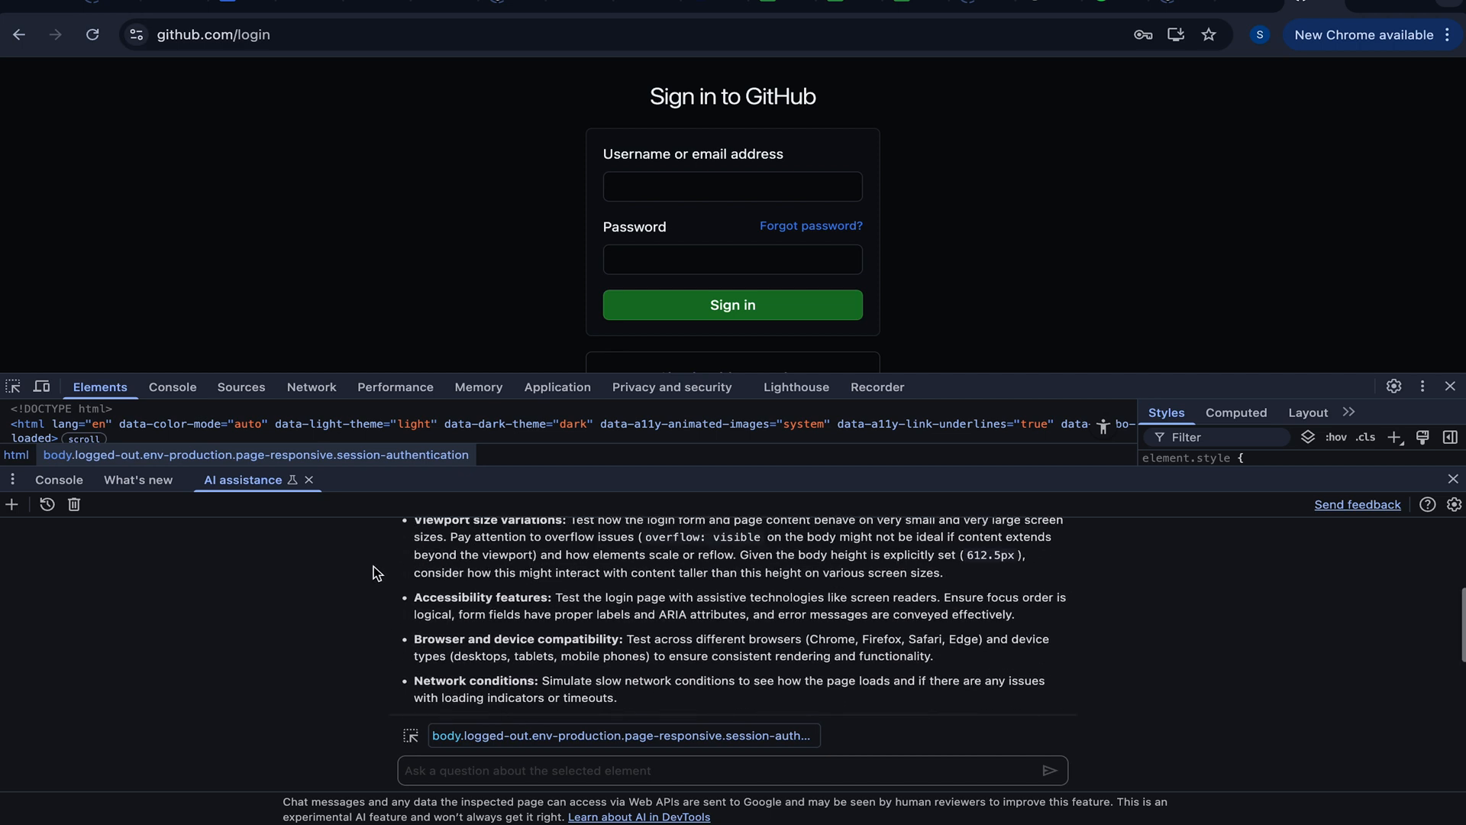
scroll(down, 3)
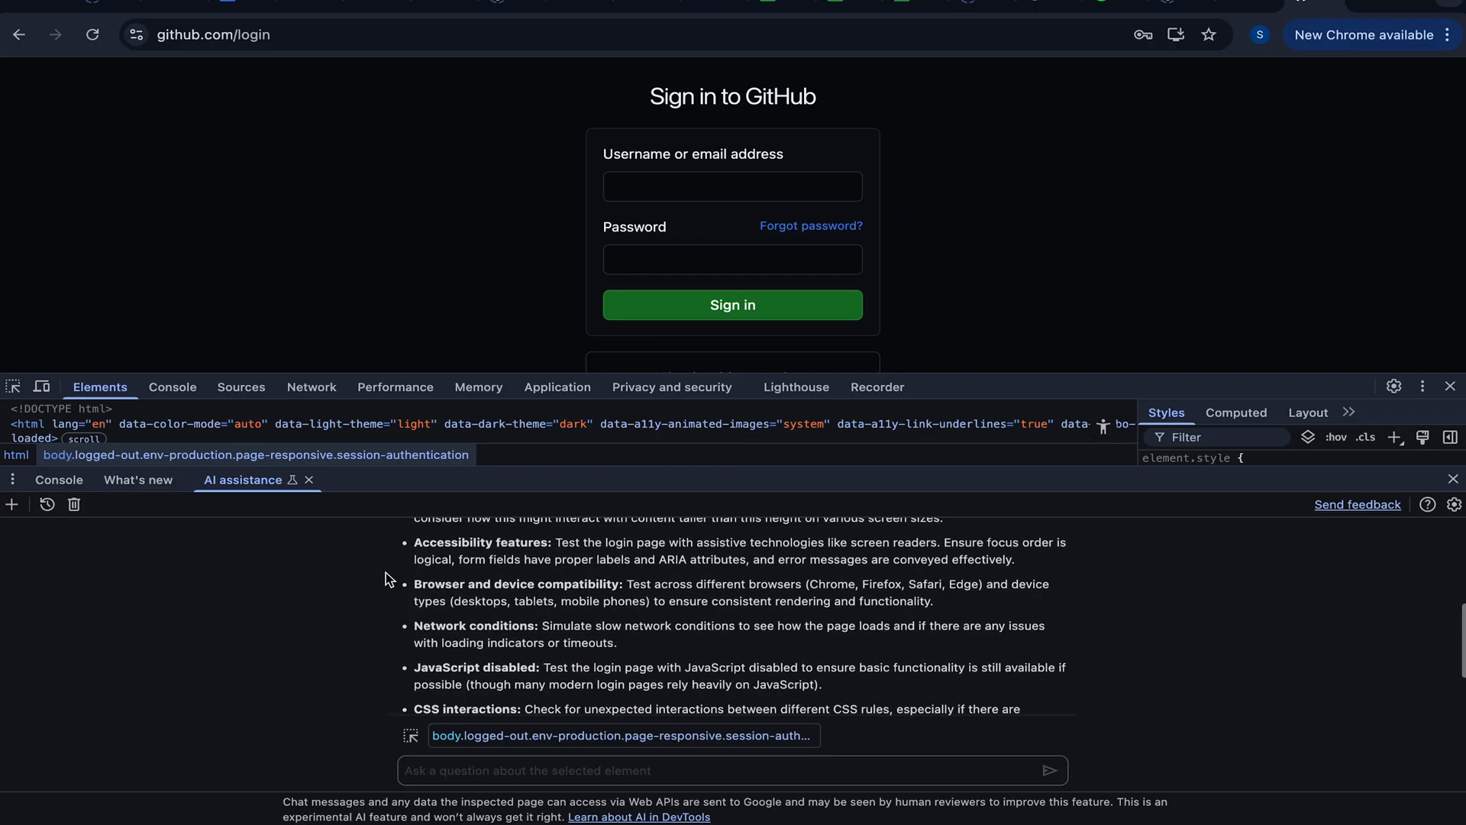
scroll(down, 3)
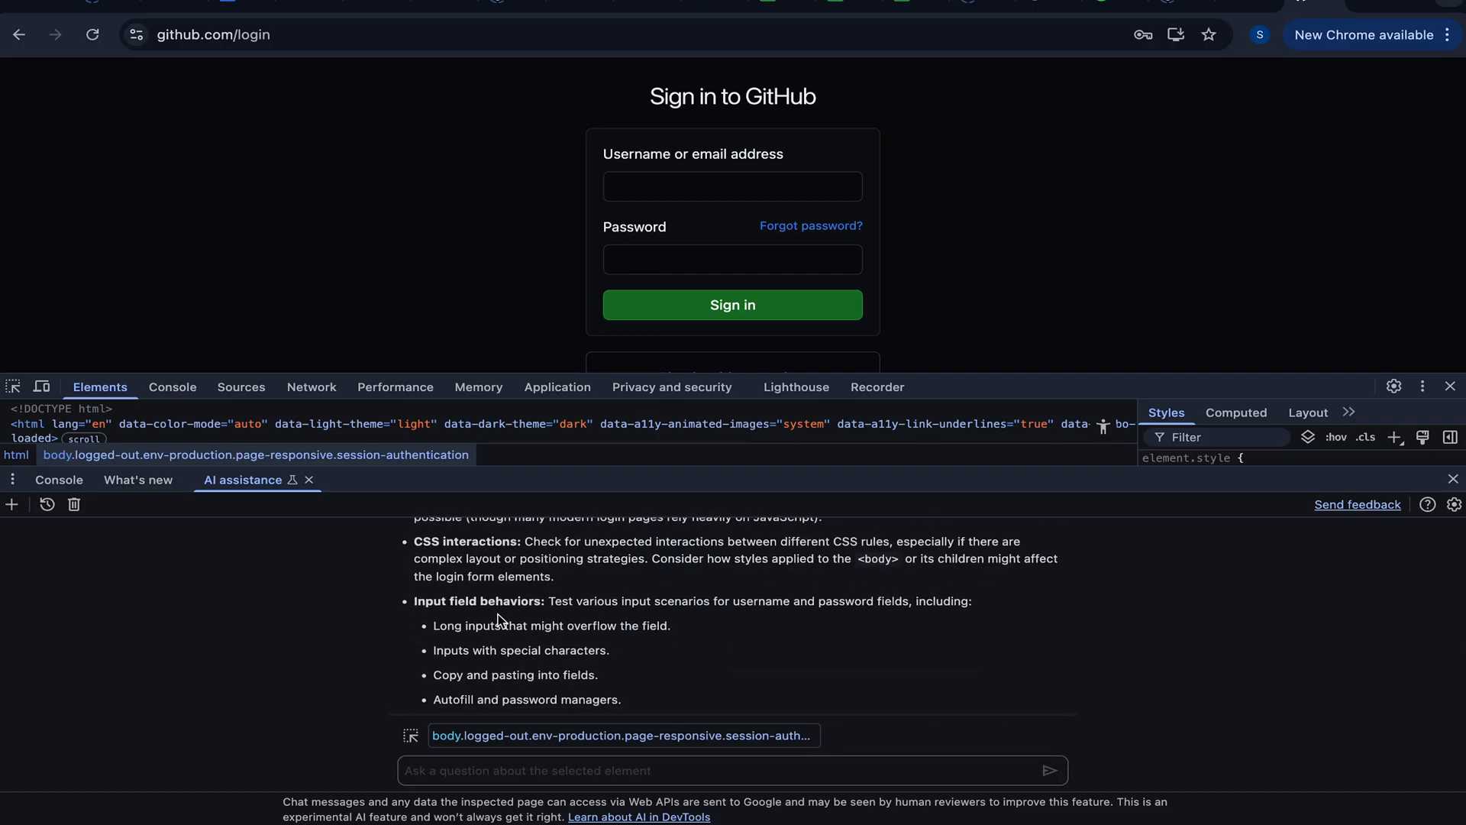
mouse_move(666, 631)
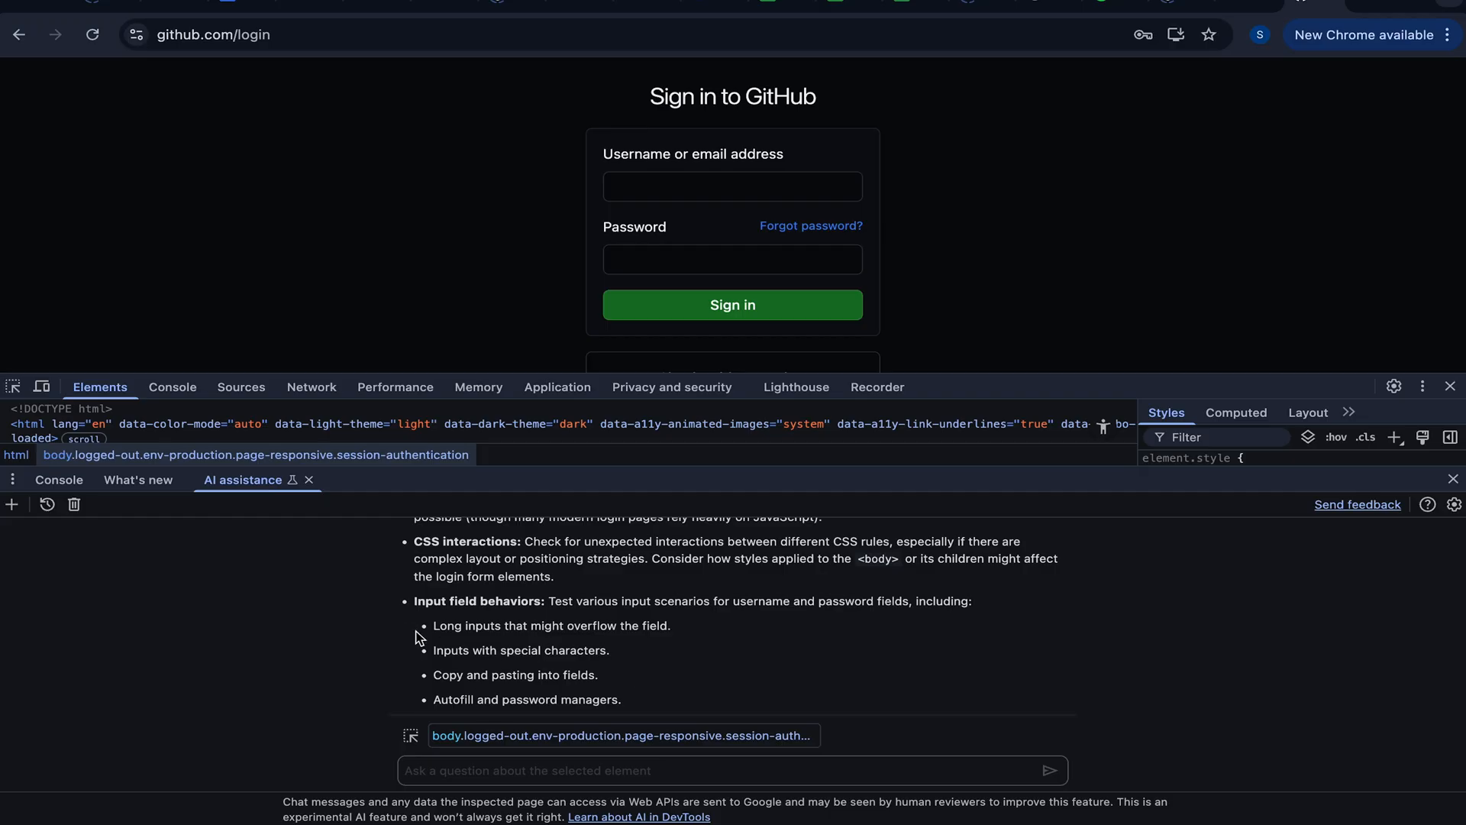
scroll(down, 3)
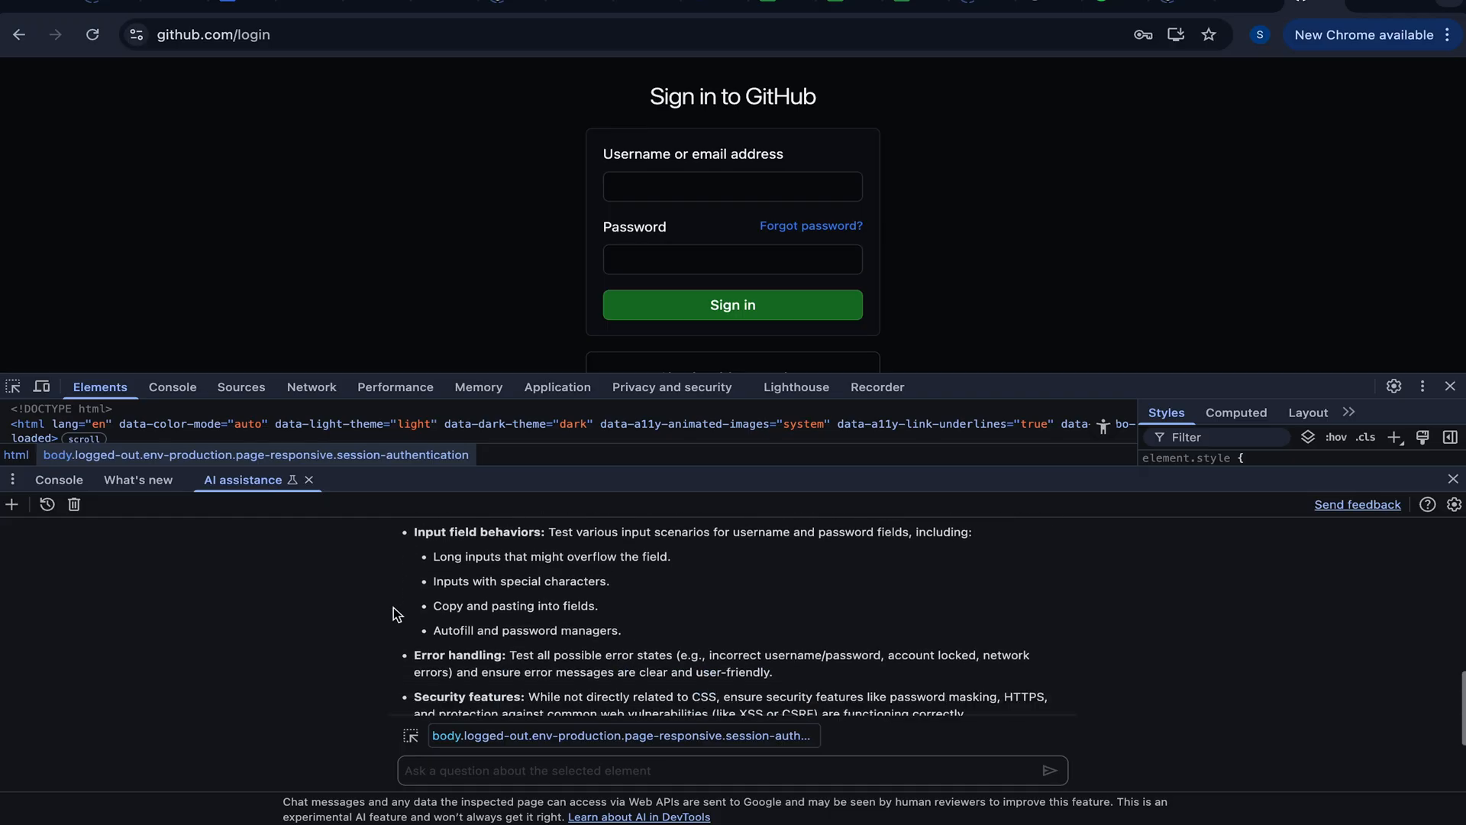